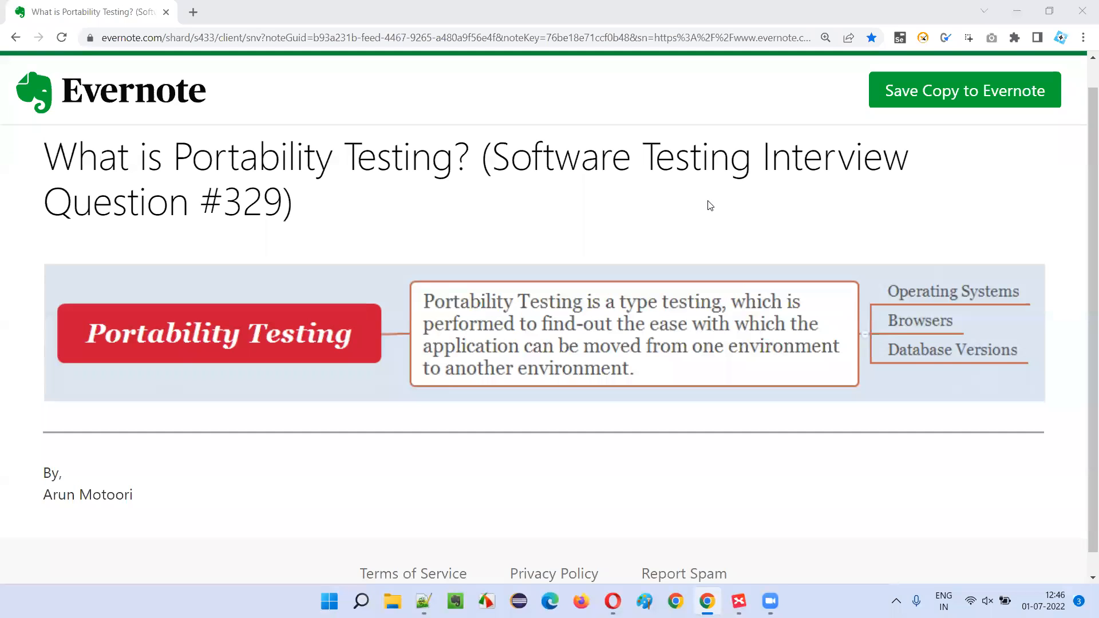
{"action": "mouse_move", "coordinate": [708, 208]}
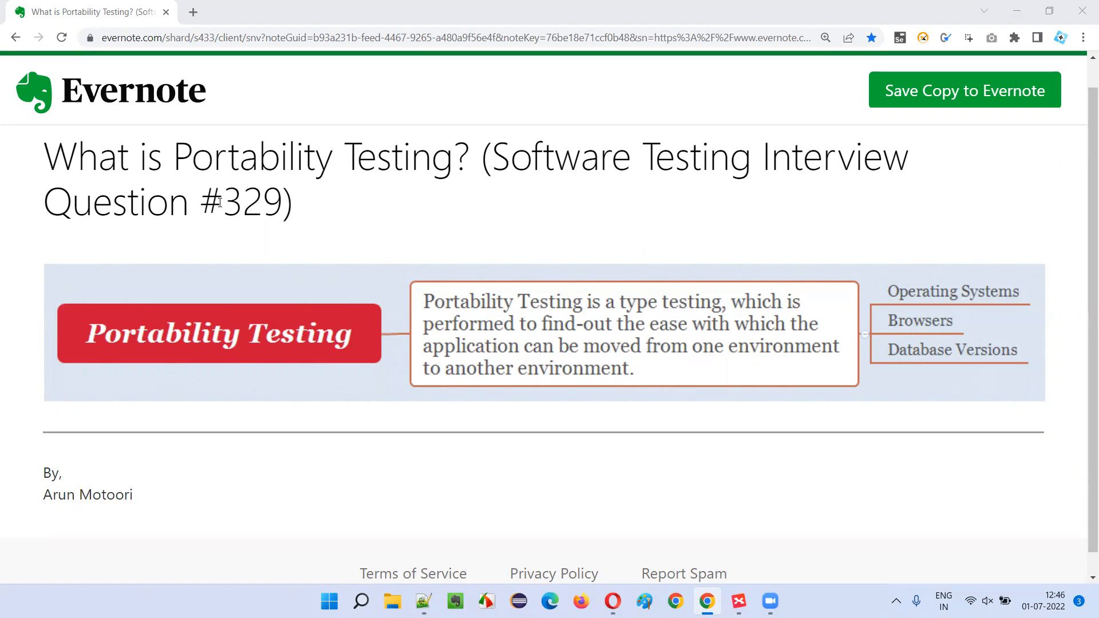
Step: Highlight question 329 and 'Portability Testing' in the title, then bring up the XMind map
{"action": "double_click", "coordinate": [251, 204]}
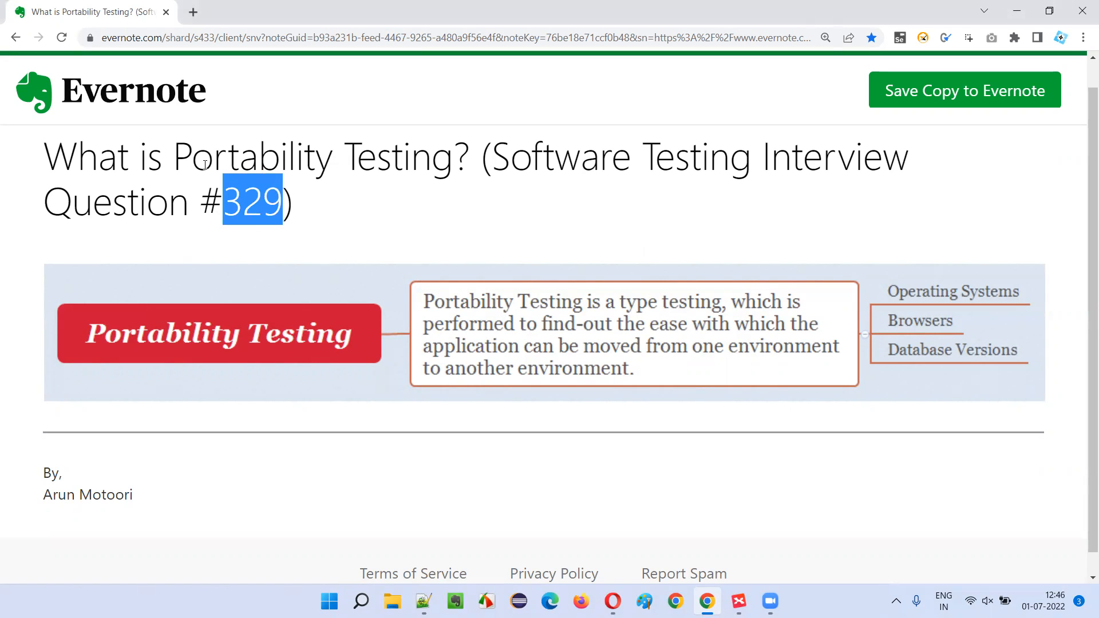
{"action": "left_click_drag", "start_coordinate": [172, 156], "coordinate": [445, 157]}
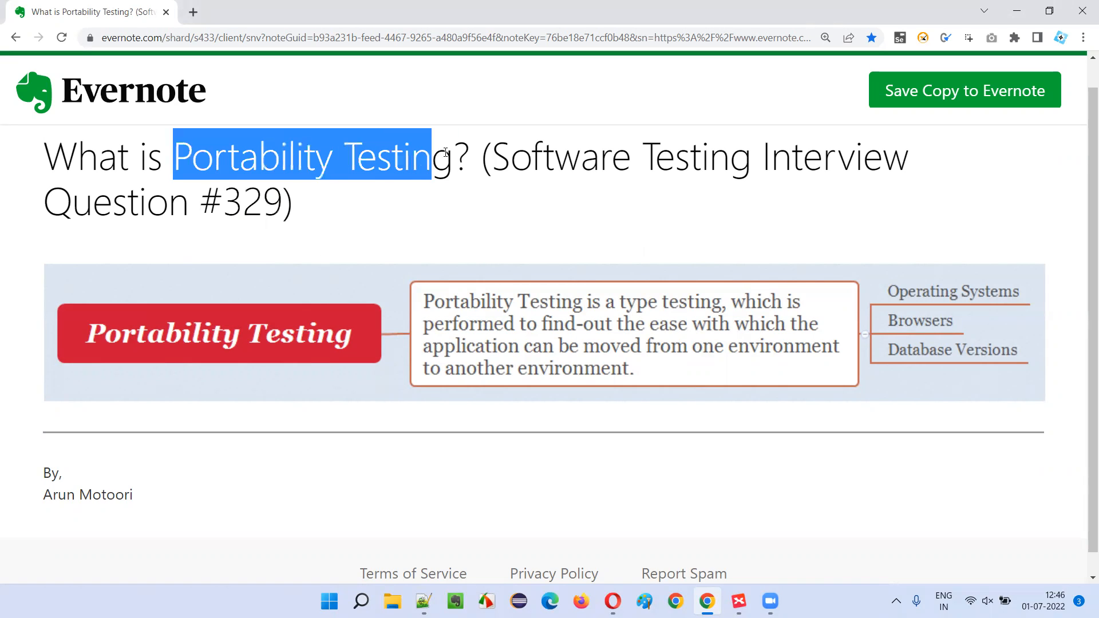
{"action": "left_click", "coordinate": [738, 601]}
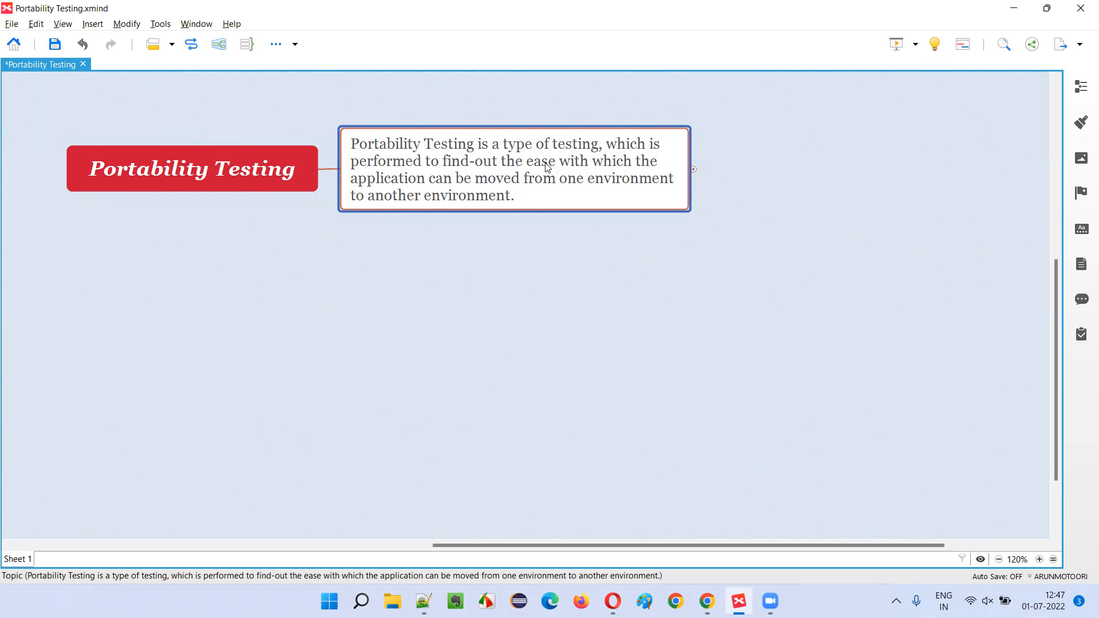
{"action": "mouse_move", "coordinate": [499, 202]}
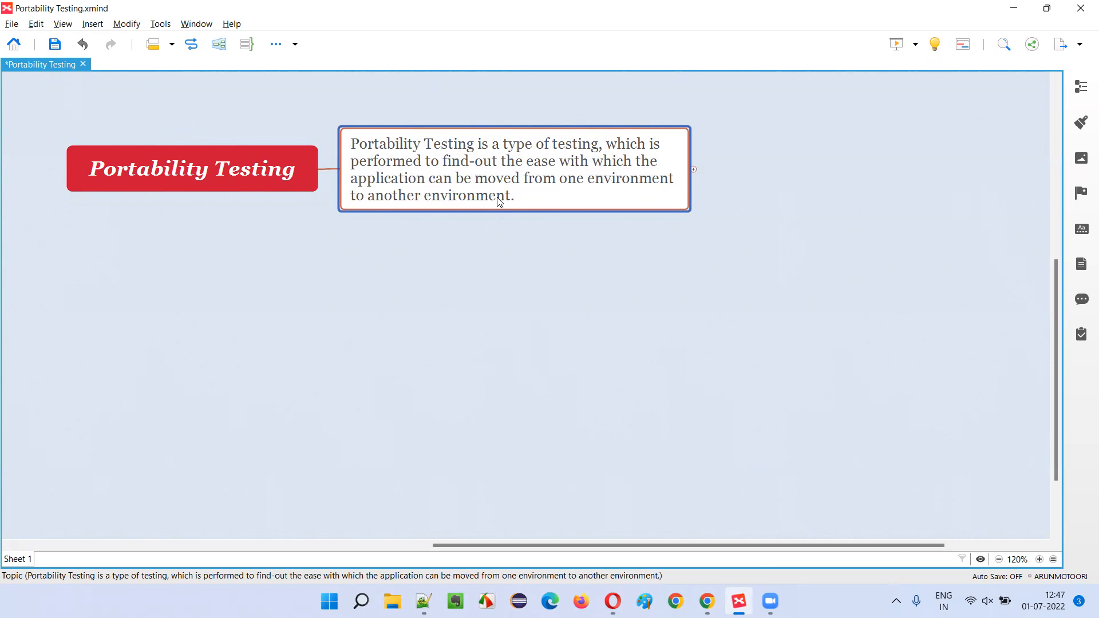
{"action": "mouse_move", "coordinate": [644, 186]}
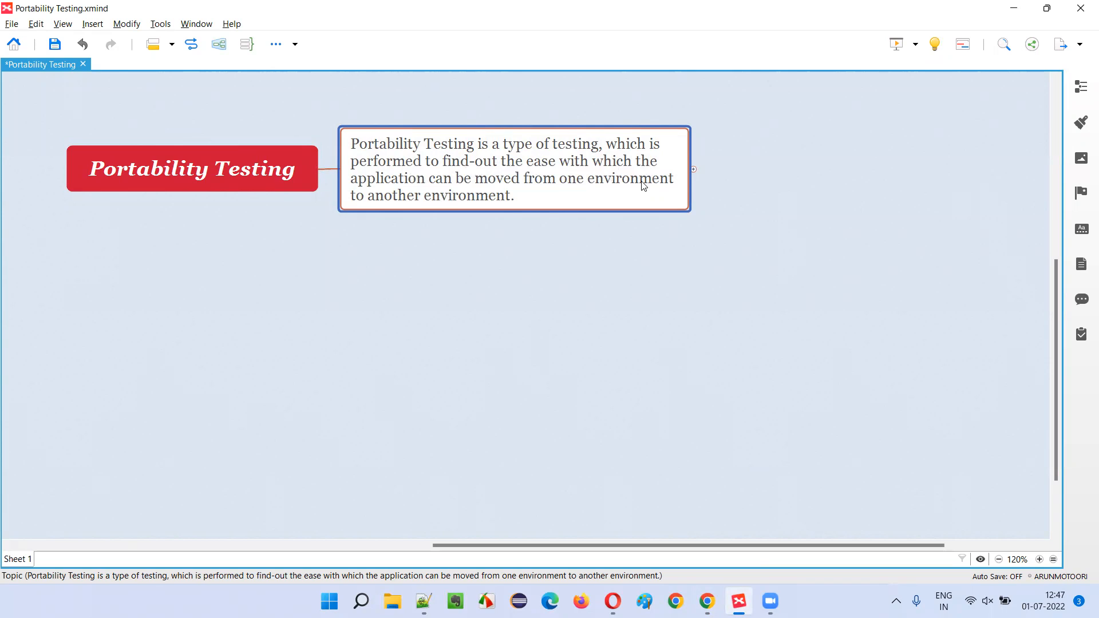
{"action": "mouse_move", "coordinate": [480, 211]}
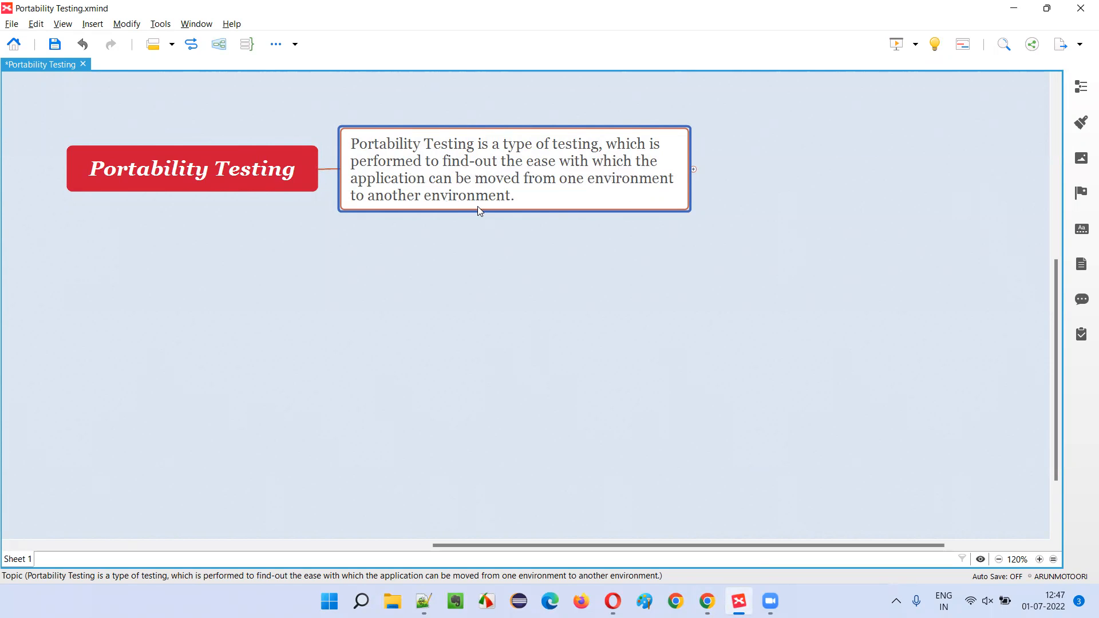
{"action": "mouse_move", "coordinate": [636, 175]}
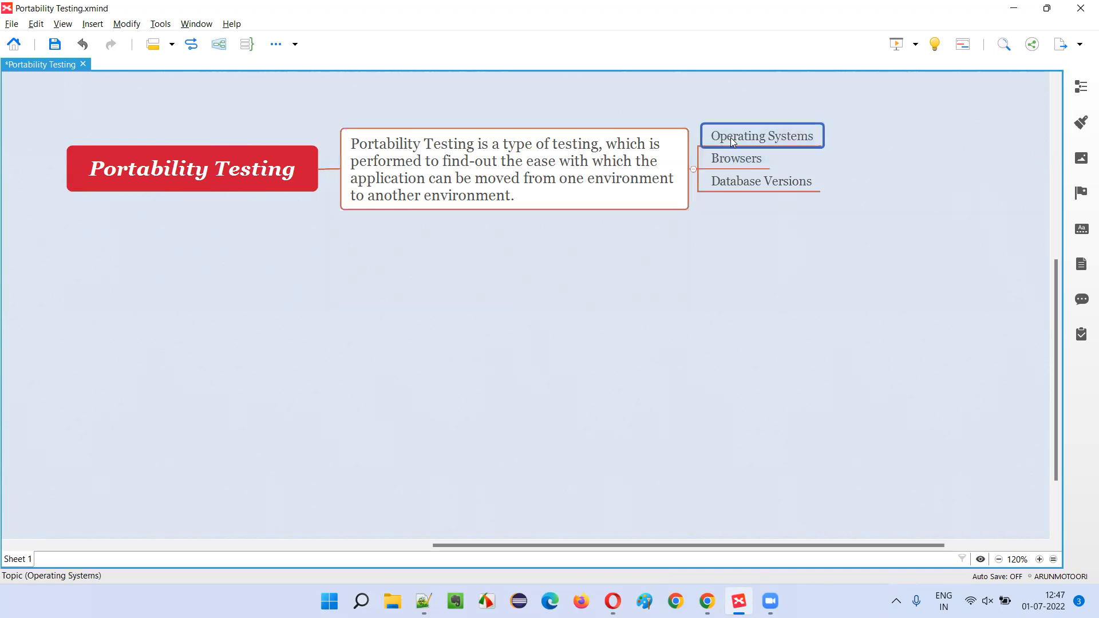
{"action": "mouse_move", "coordinate": [171, 312]}
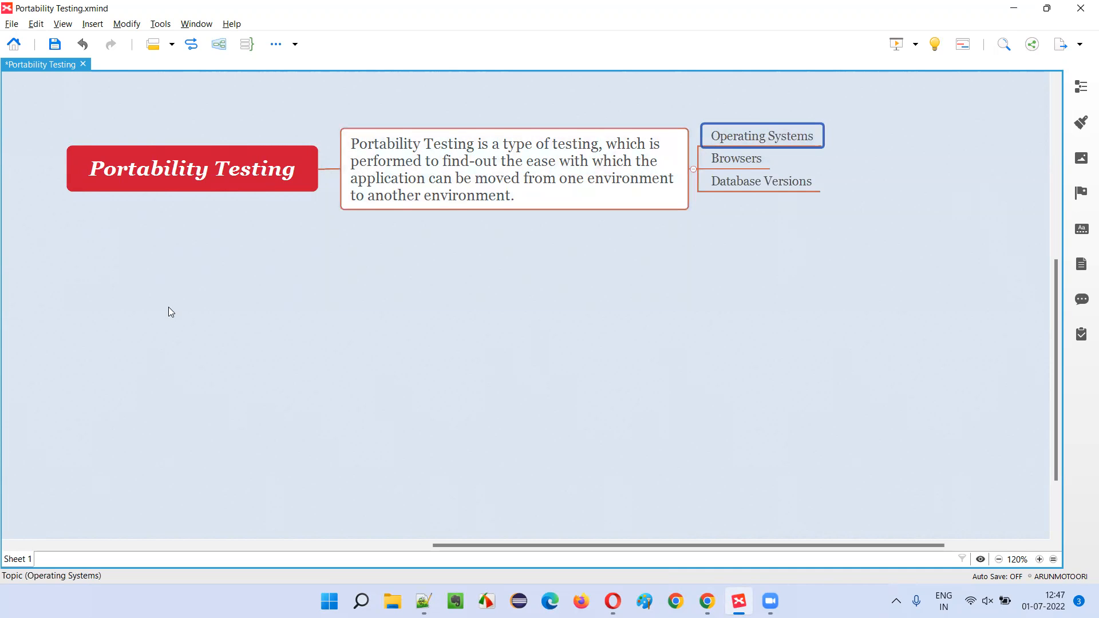
{"action": "mouse_move", "coordinate": [173, 307]}
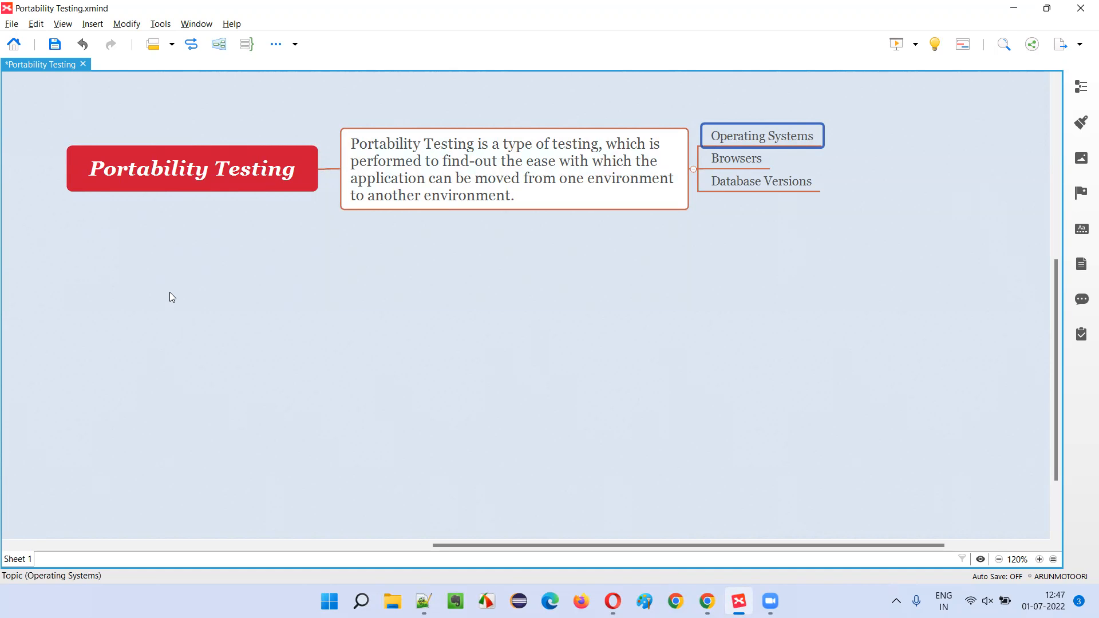
Step: Select the definition box and nearby topics to review its Operating Systems, Browsers, Database Versions branches
{"action": "left_click", "coordinate": [500, 181]}
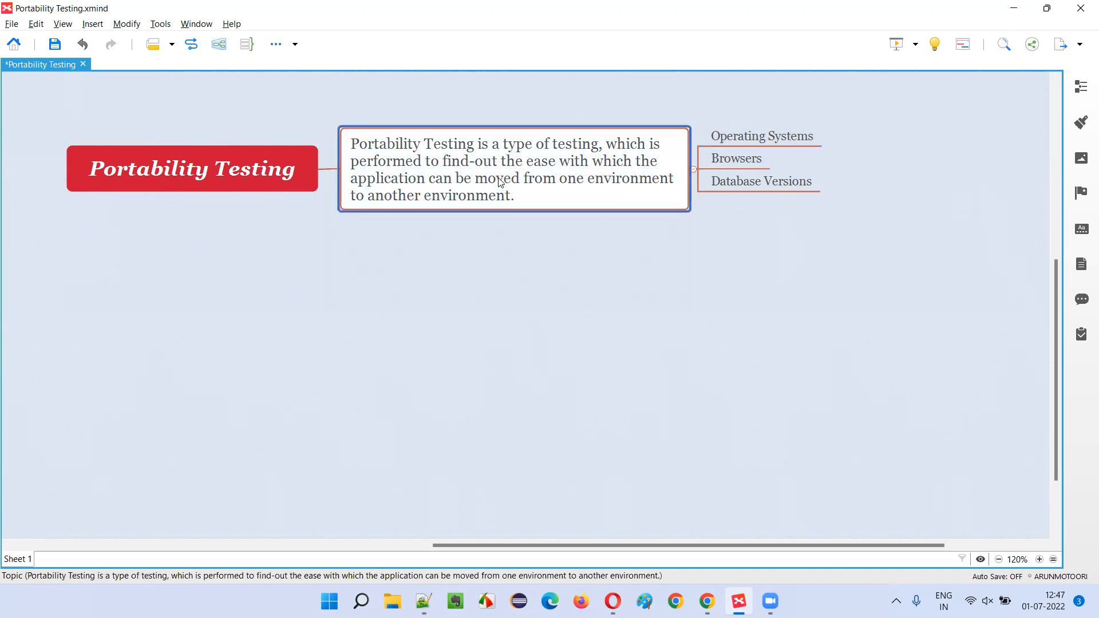
{"action": "mouse_move", "coordinate": [350, 219]}
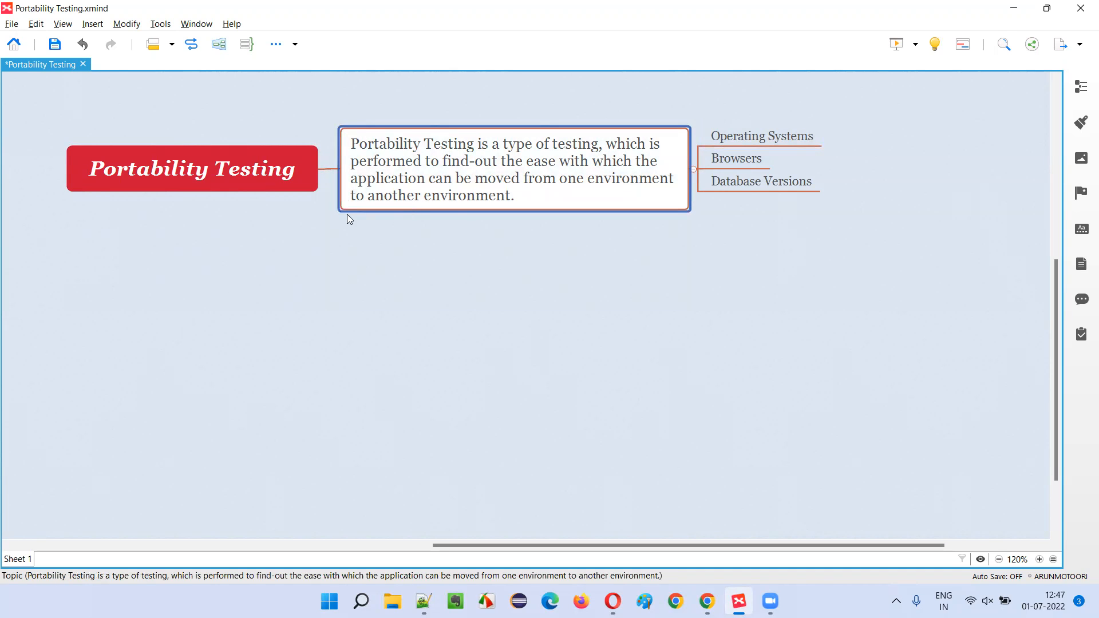
{"action": "mouse_move", "coordinate": [521, 255]}
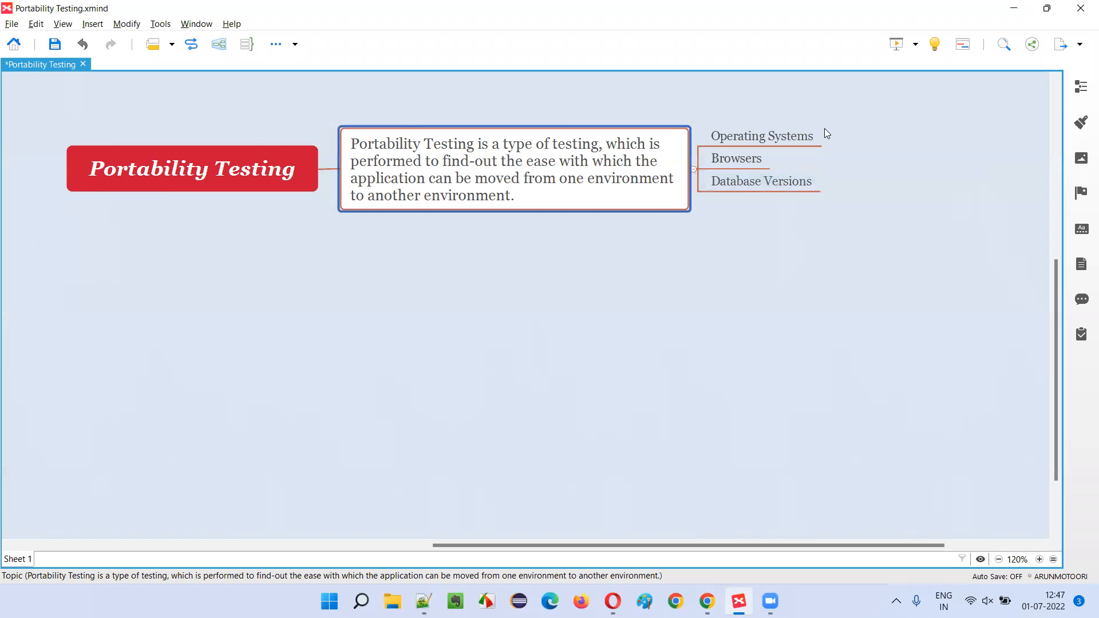
{"action": "left_click", "coordinate": [762, 136]}
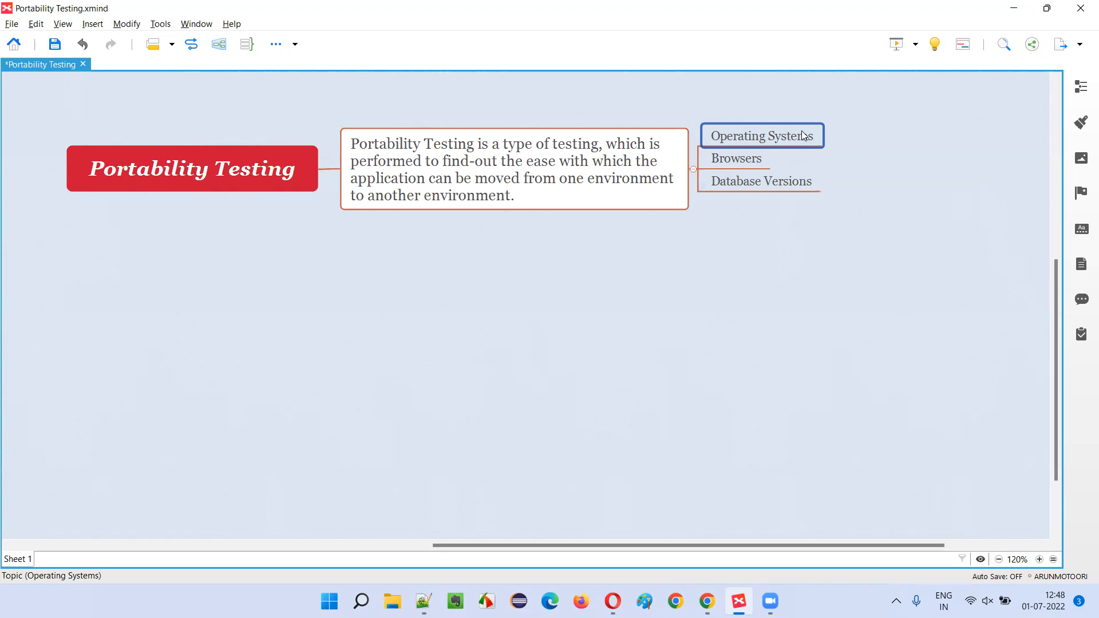
{"action": "left_click", "coordinate": [760, 181]}
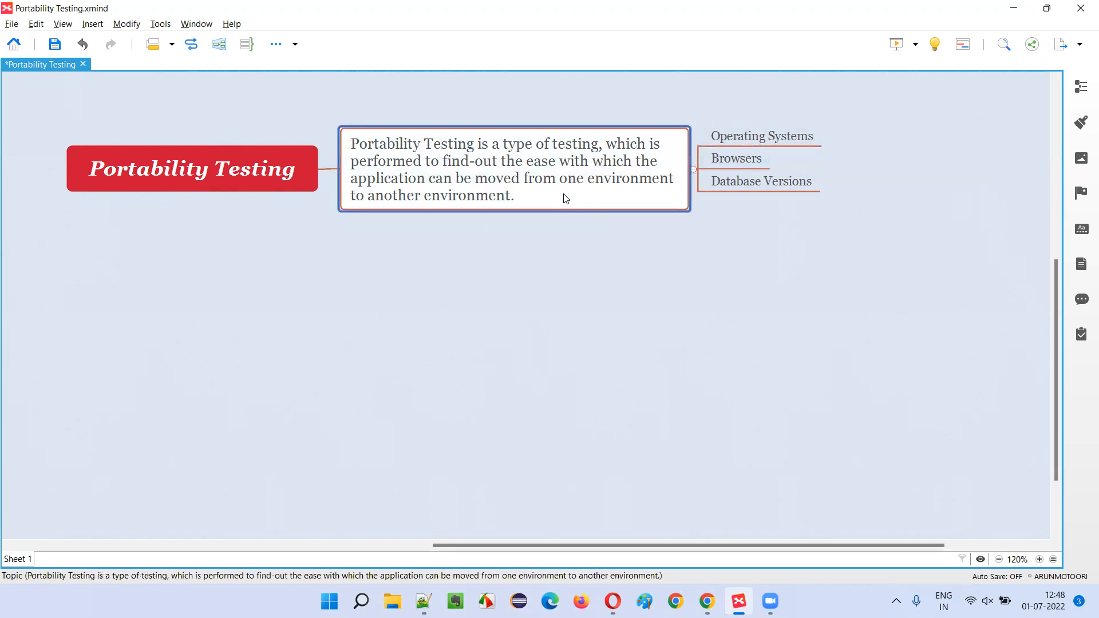
{"action": "left_click", "coordinate": [762, 181]}
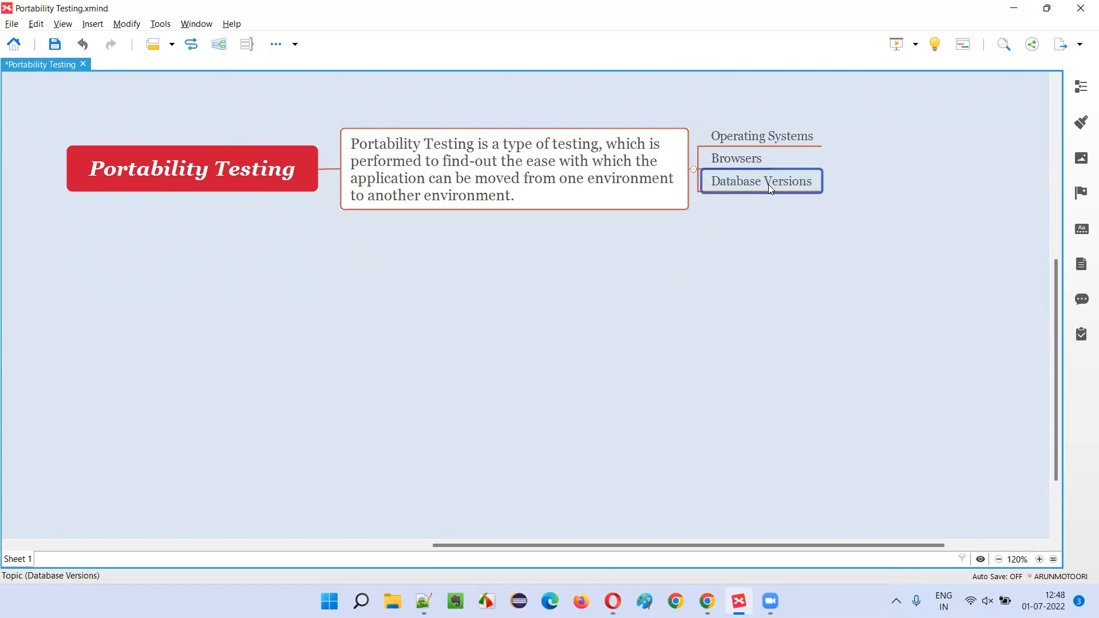
{"action": "mouse_move", "coordinate": [729, 210]}
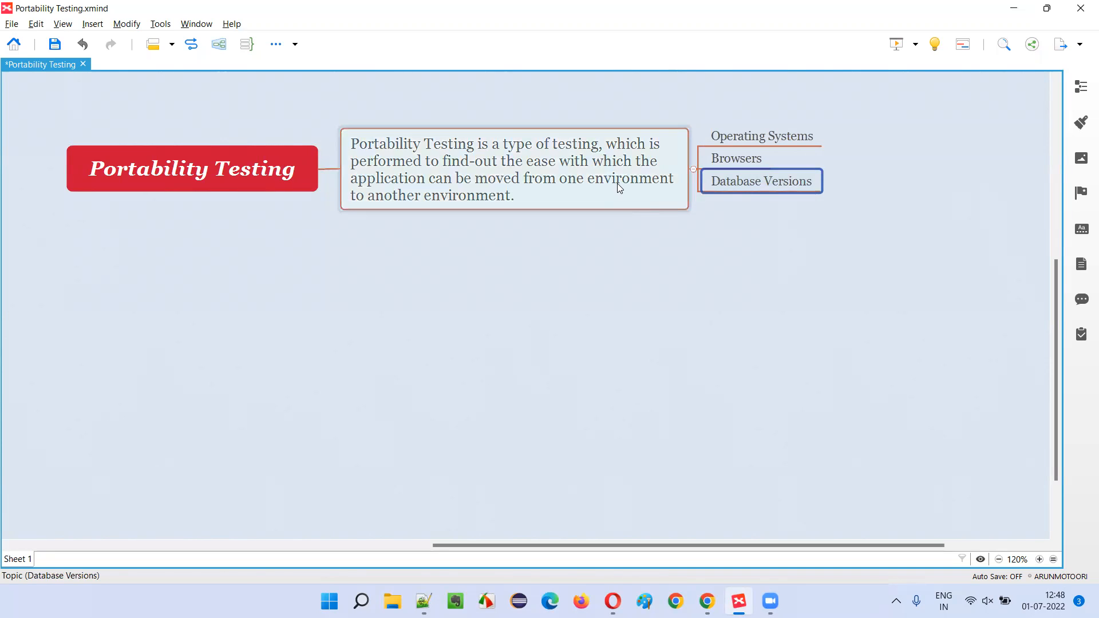
{"action": "left_click", "coordinate": [192, 168]}
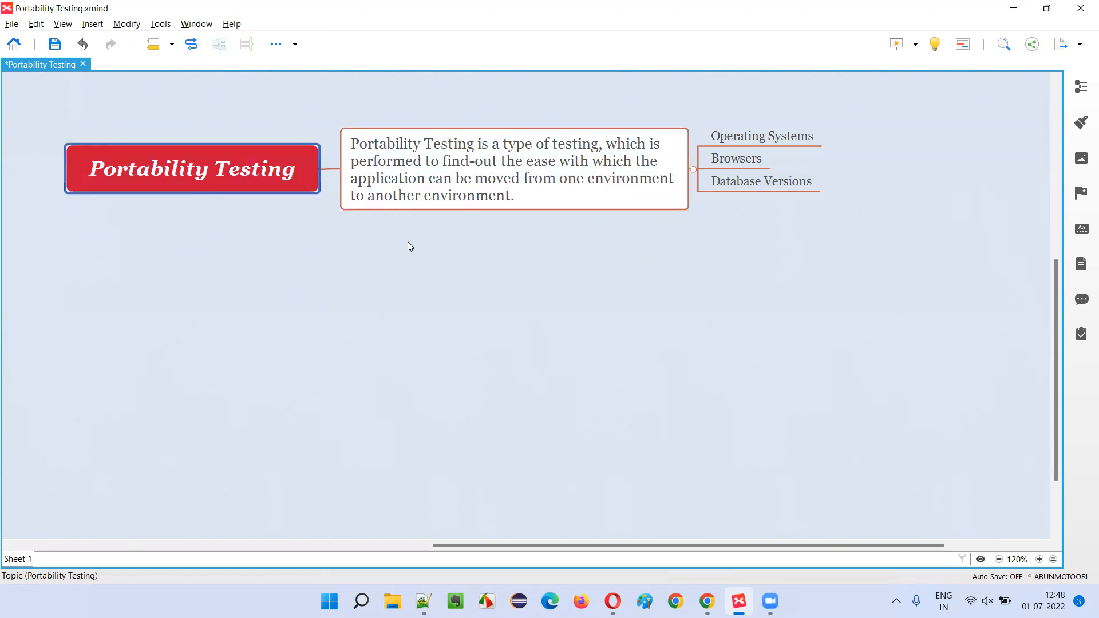
{"action": "left_click", "coordinate": [762, 135]}
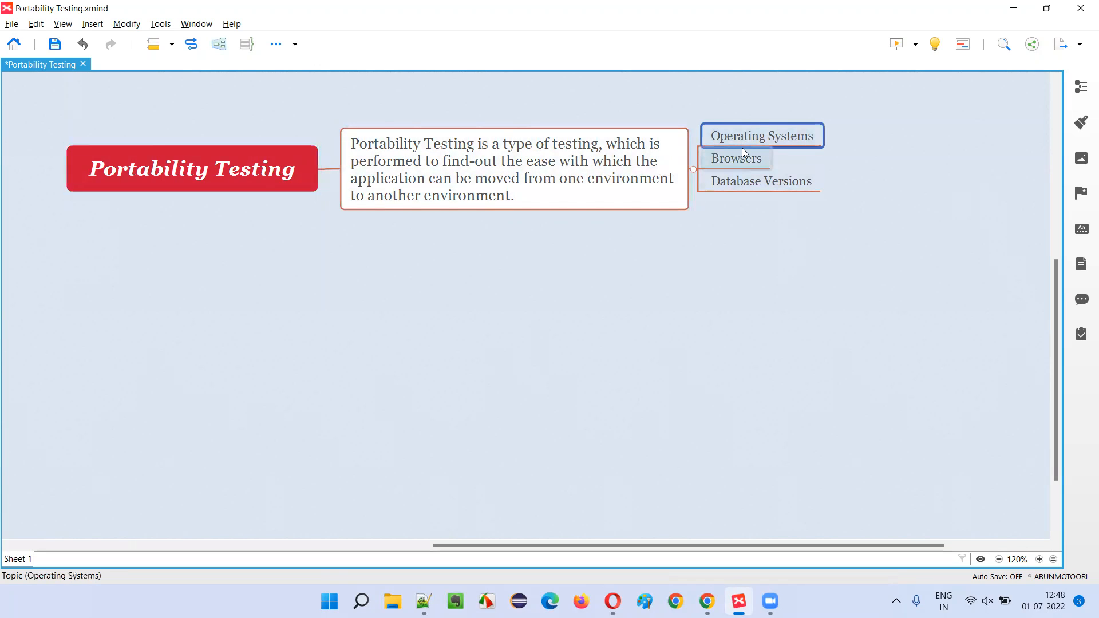
{"action": "left_click", "coordinate": [735, 158]}
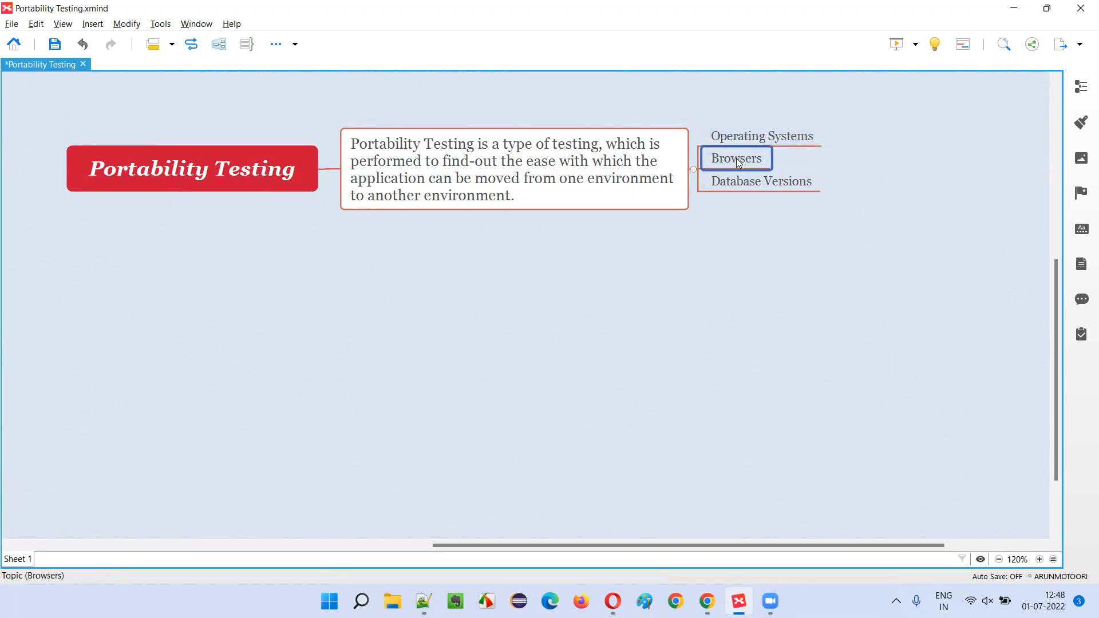
{"action": "left_click", "coordinate": [761, 181]}
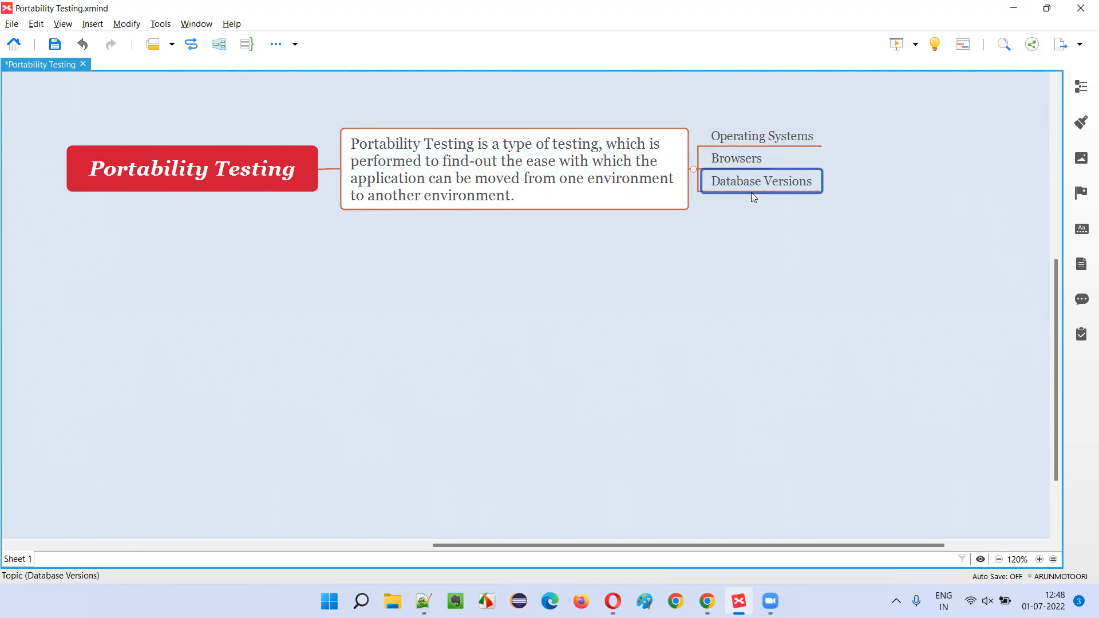
{"action": "mouse_move", "coordinate": [796, 183]}
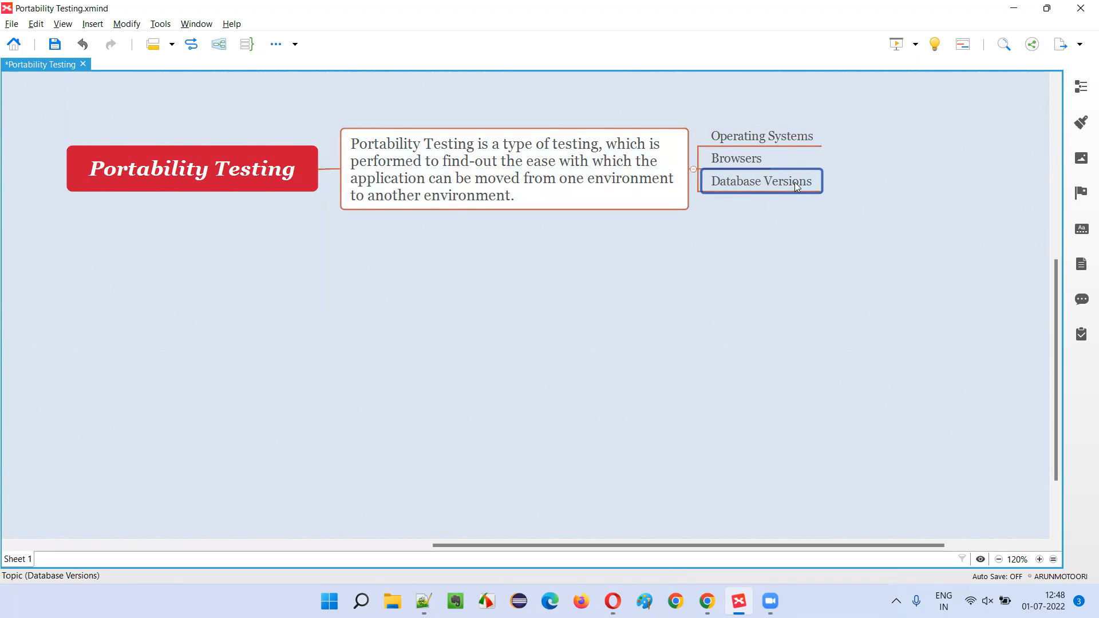
{"action": "mouse_move", "coordinate": [195, 198]}
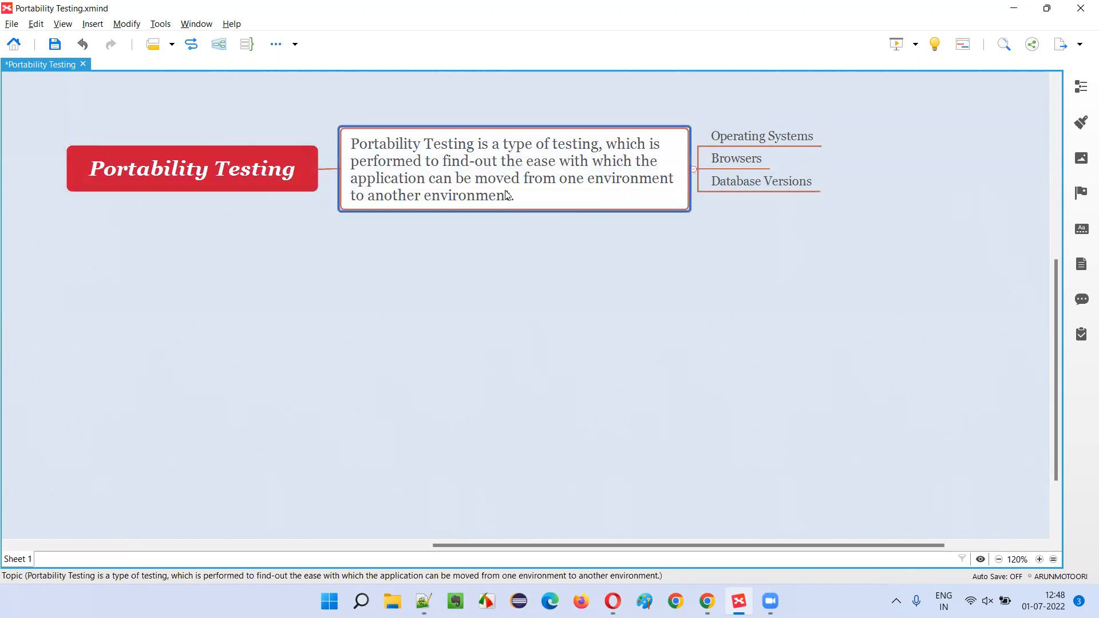
{"action": "mouse_move", "coordinate": [633, 194]}
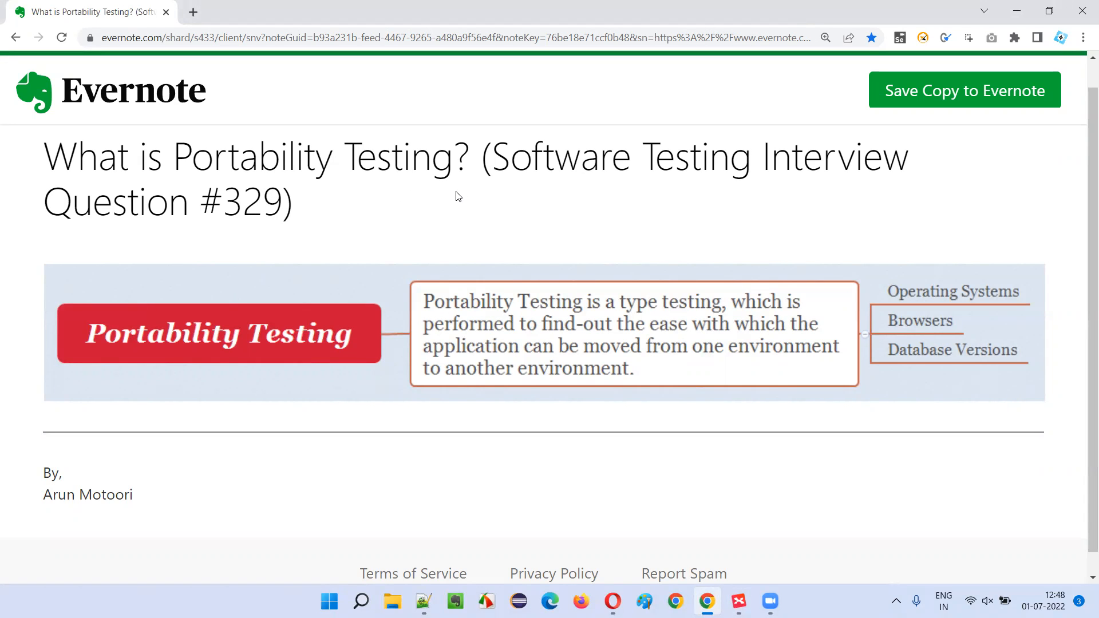
{"action": "mouse_move", "coordinate": [681, 194]}
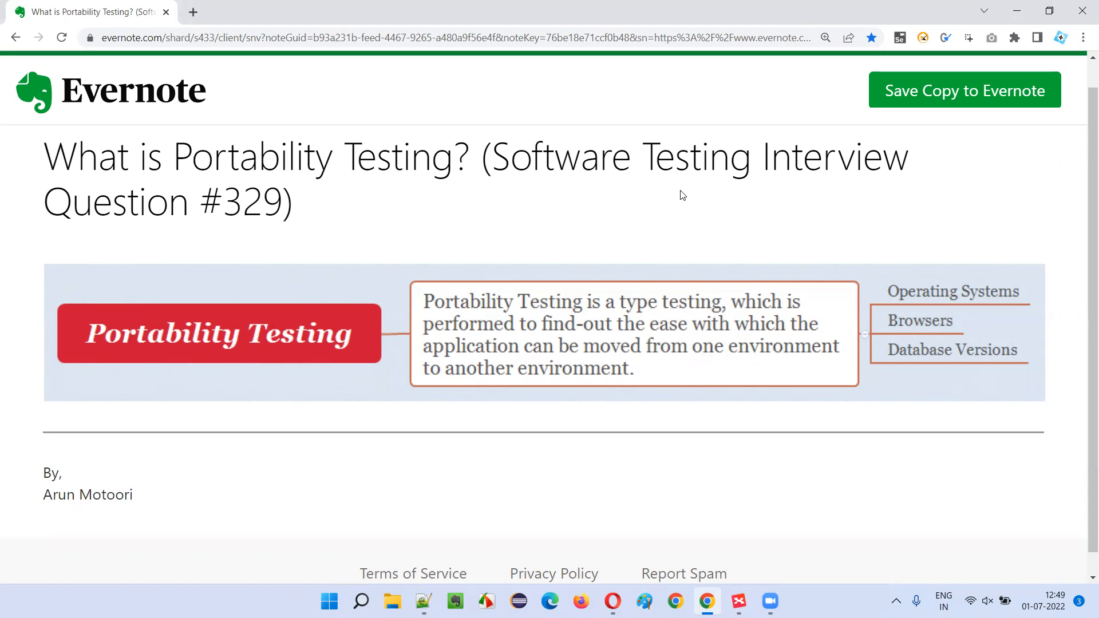
{"action": "mouse_move", "coordinate": [200, 252]}
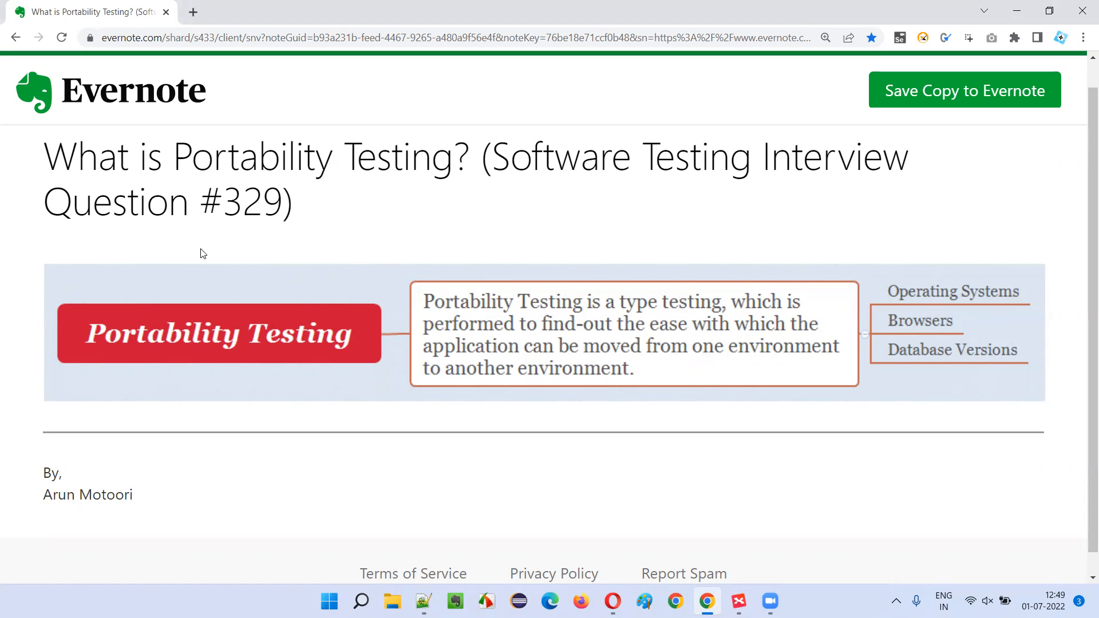